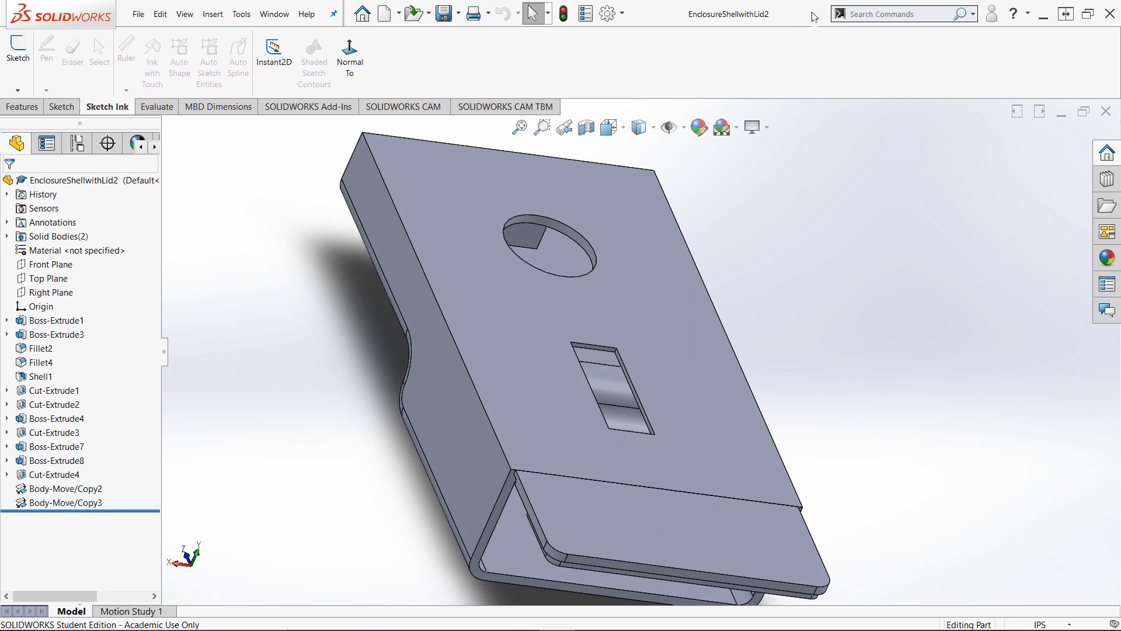
{"action": "mouse_move", "coordinate": [375, 461]}
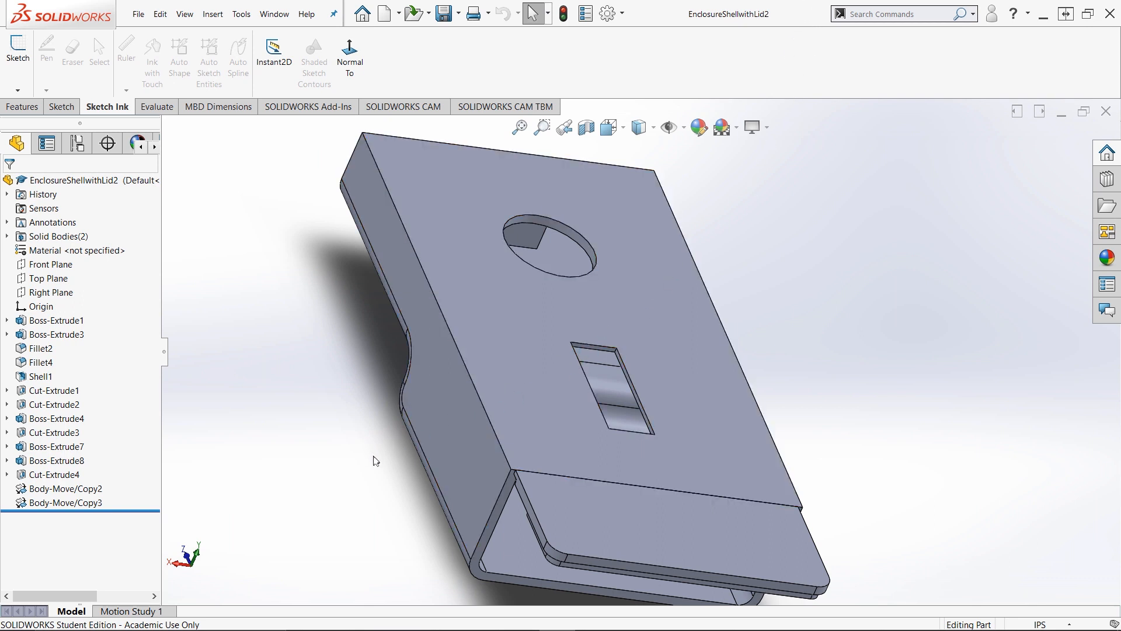
{"action": "mouse_move", "coordinate": [397, 469]}
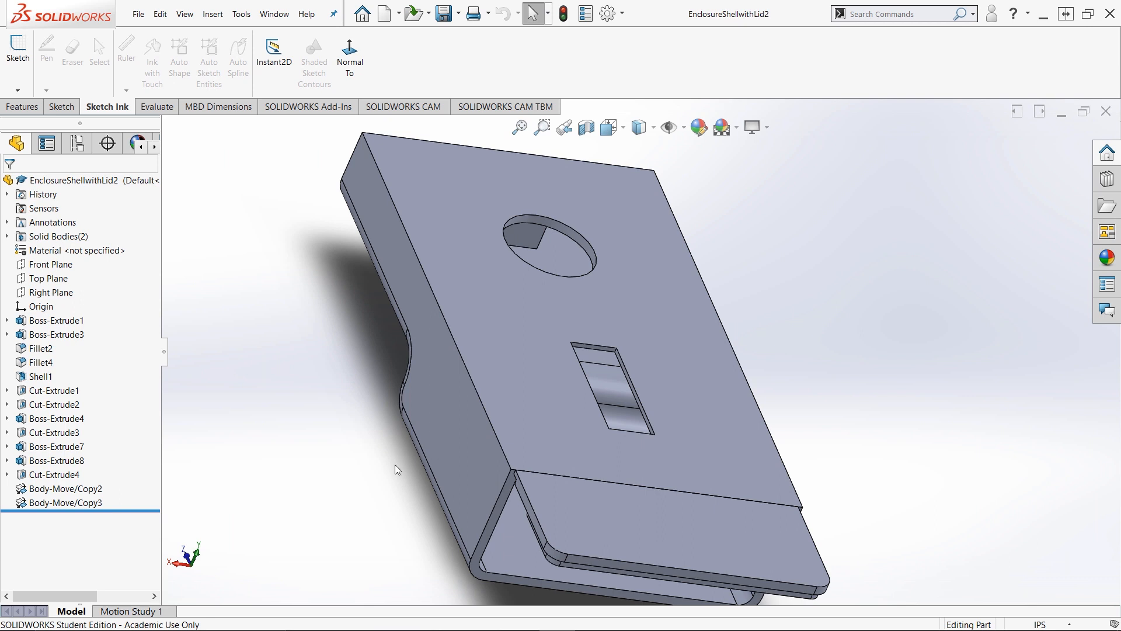
{"action": "mouse_move", "coordinate": [477, 495]}
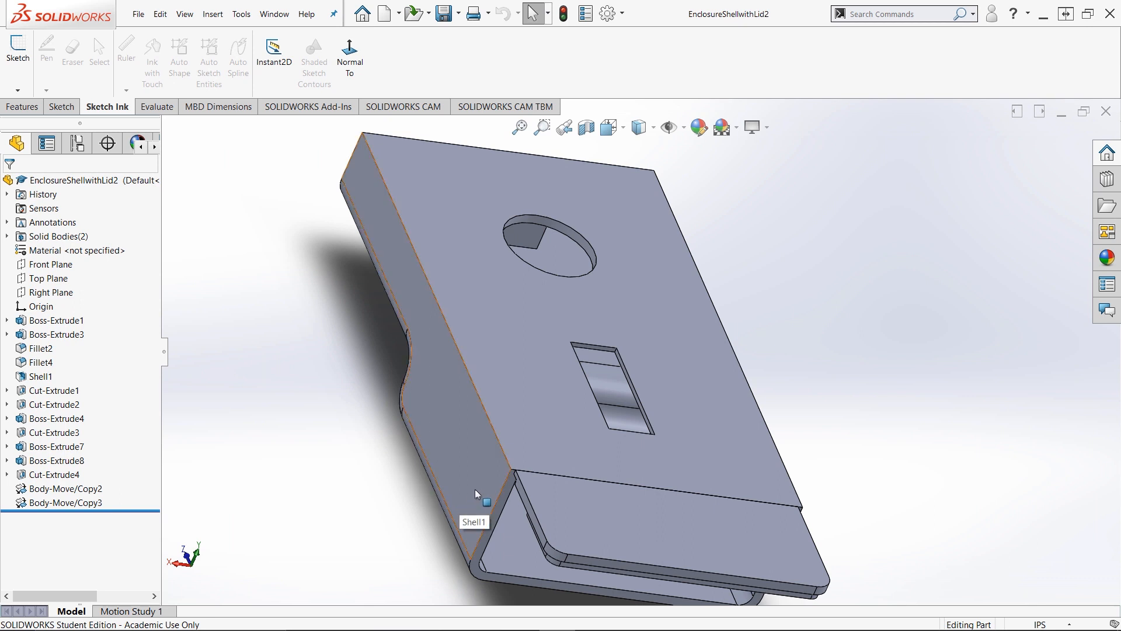
{"action": "mouse_move", "coordinate": [477, 505]}
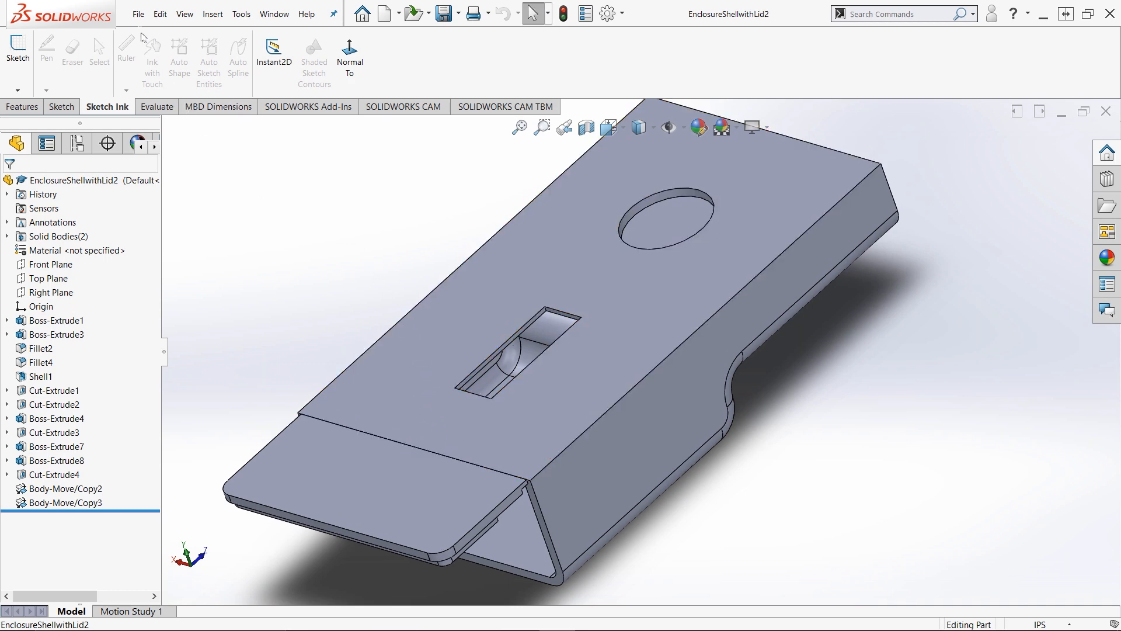
- Start a Save As of the enclosure part with STL (*.stl) as the export format
{"action": "left_click", "coordinate": [138, 14]}
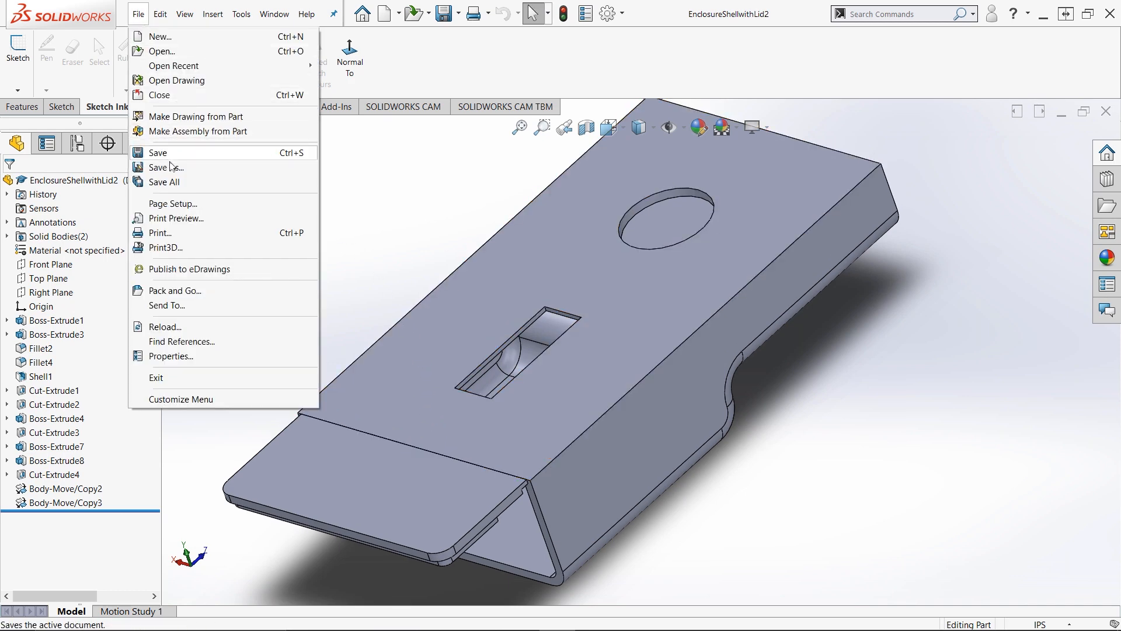
{"action": "left_click", "coordinate": [166, 167]}
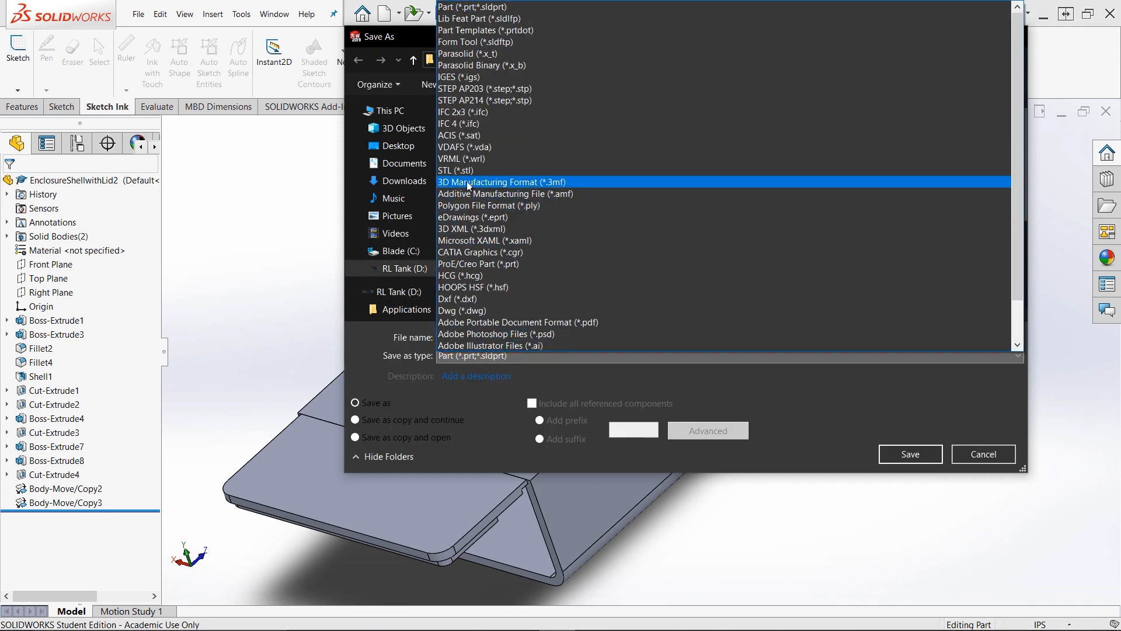
{"action": "left_click", "coordinate": [456, 171]}
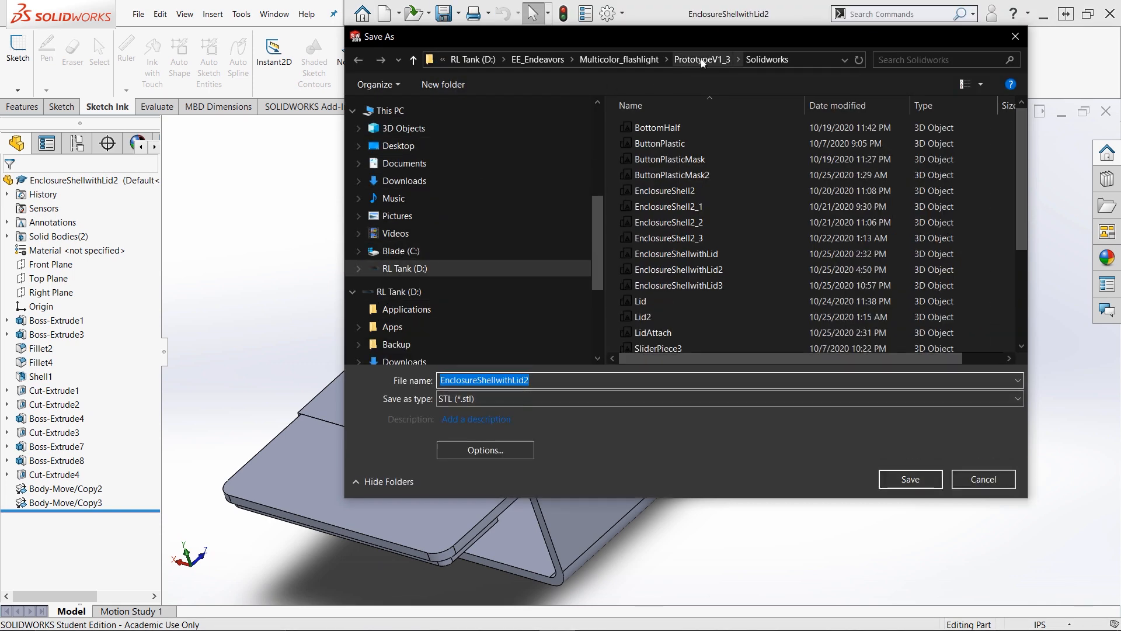
- Save the STL into PrototypeV1_3 > 3DPrintSTL and confirm writing the file
{"action": "left_click", "coordinate": [701, 60]}
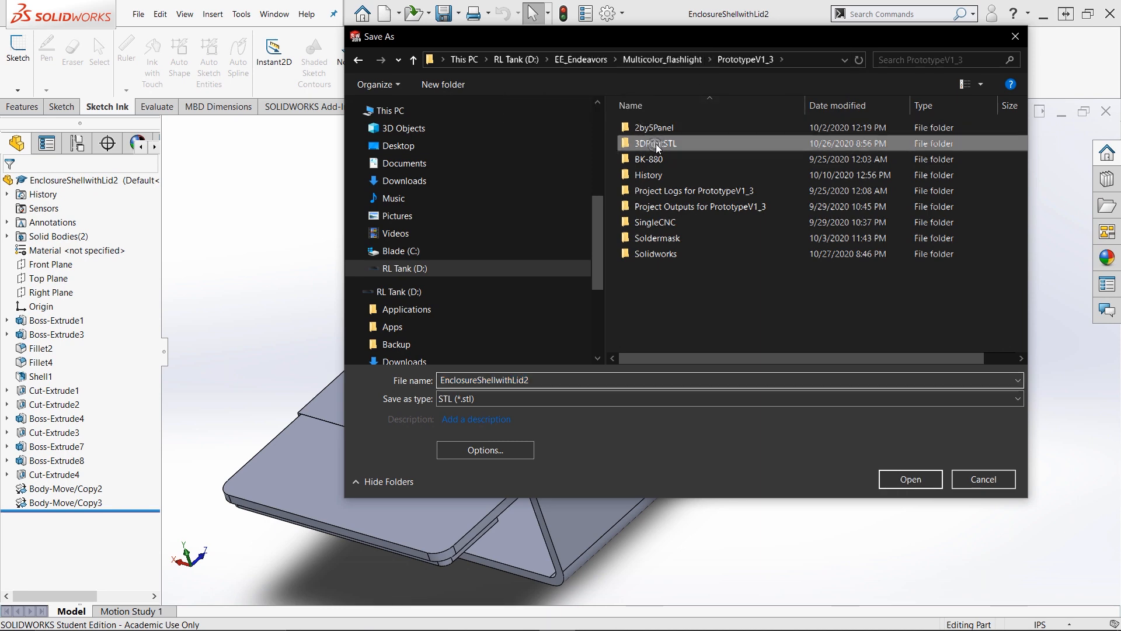
{"action": "double_click", "coordinate": [654, 143]}
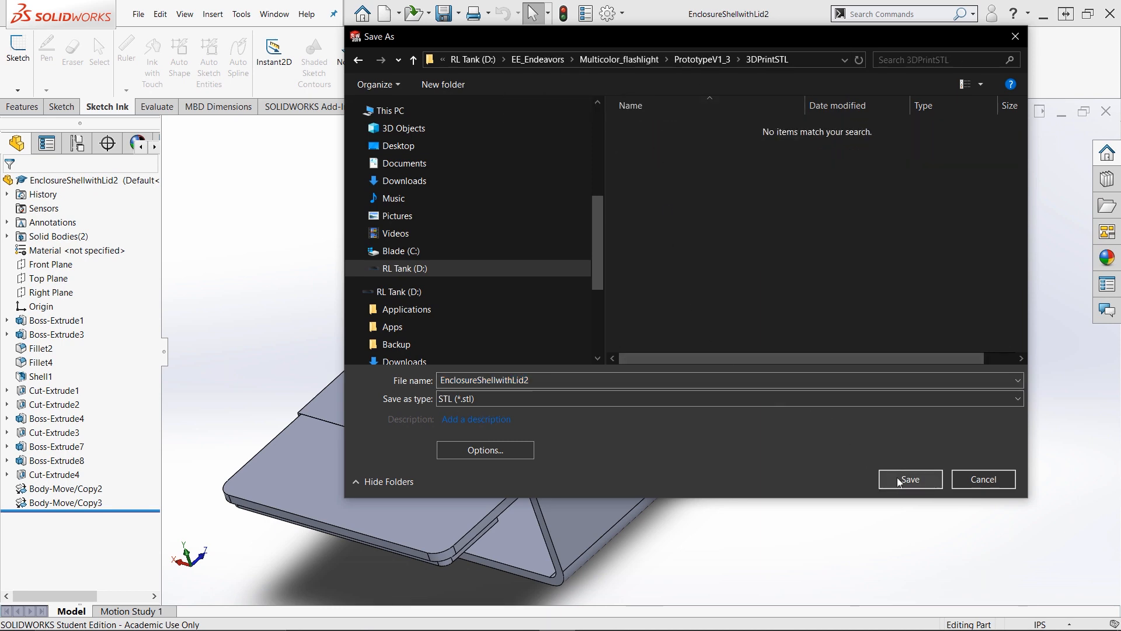
{"action": "left_click", "coordinate": [909, 479]}
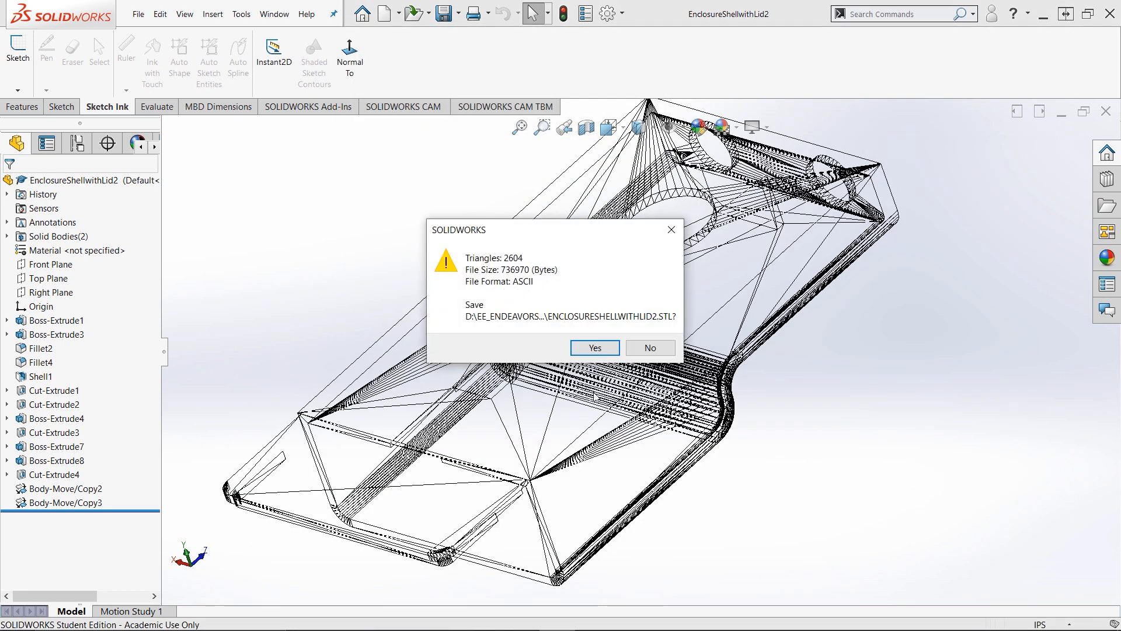
{"action": "left_click", "coordinate": [594, 348]}
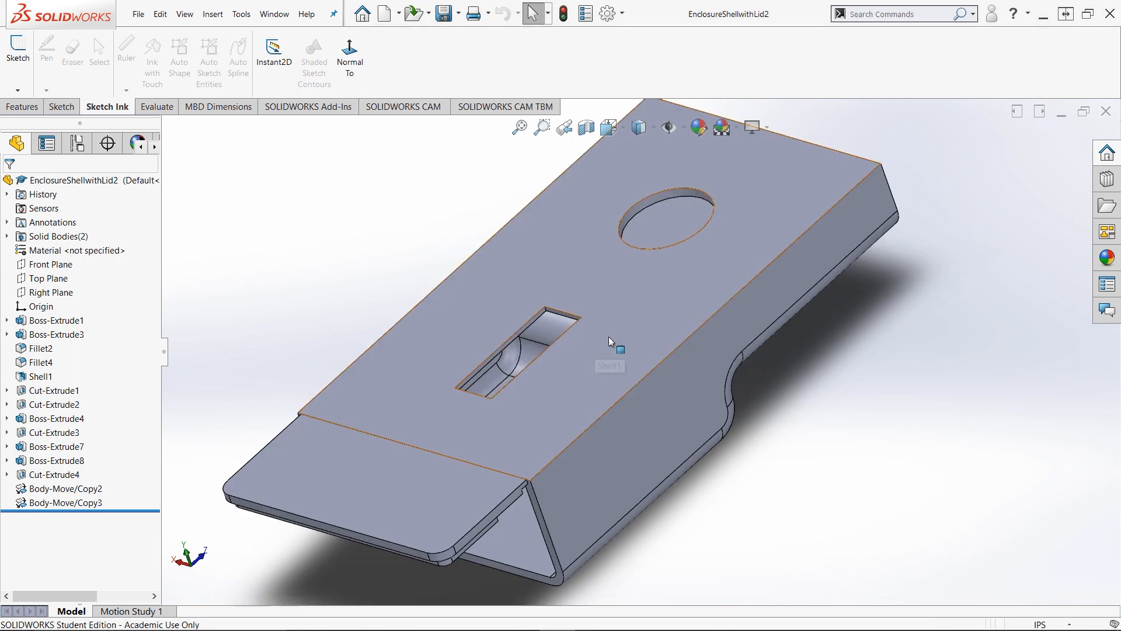
- Launch Snapmaker Luban from the taskbar to prepare the print
{"action": "left_click", "coordinate": [14, 615]}
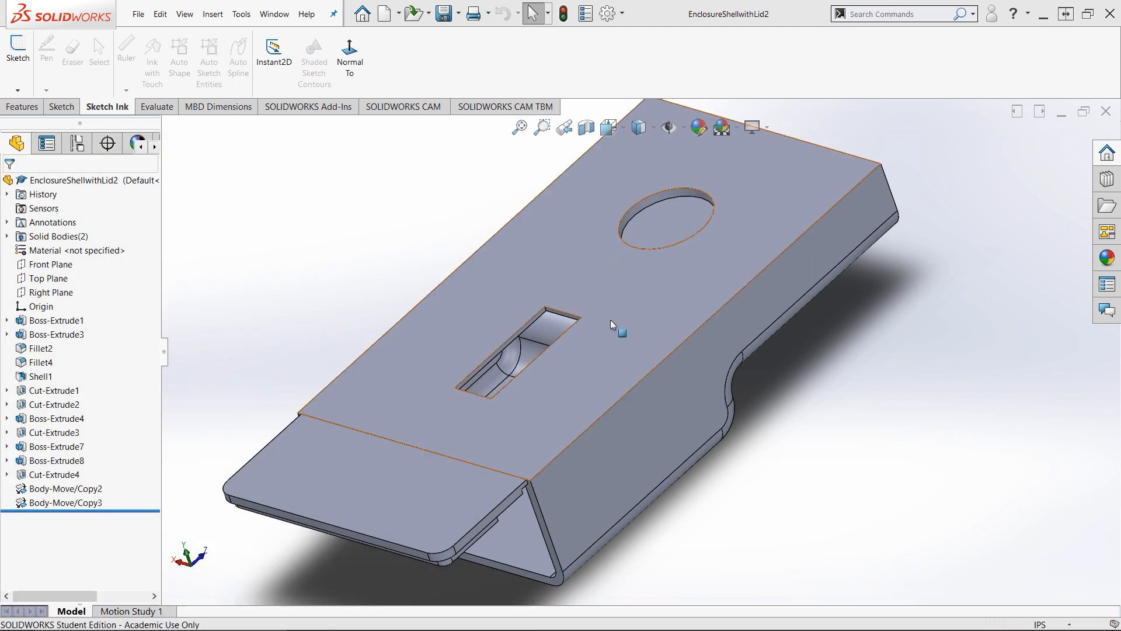
{"action": "mouse_move", "coordinate": [626, 342]}
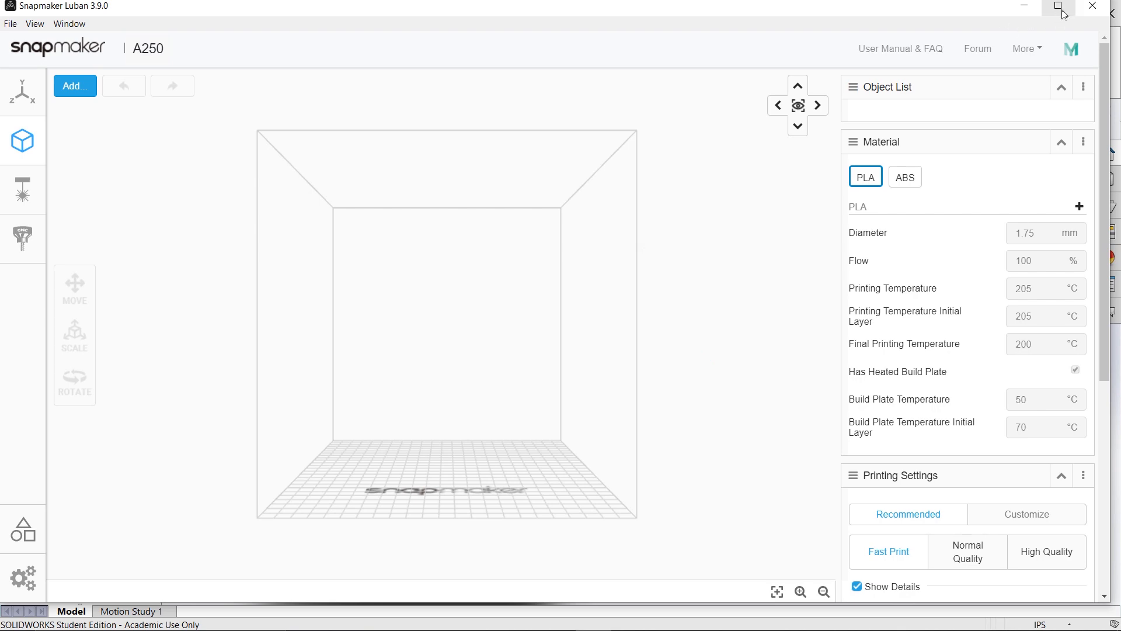
- Maximize Luban and import EnclosureShellwithLid2 from the 3DPrintSTL folder onto the A250 plate
{"action": "left_click", "coordinate": [1062, 8]}
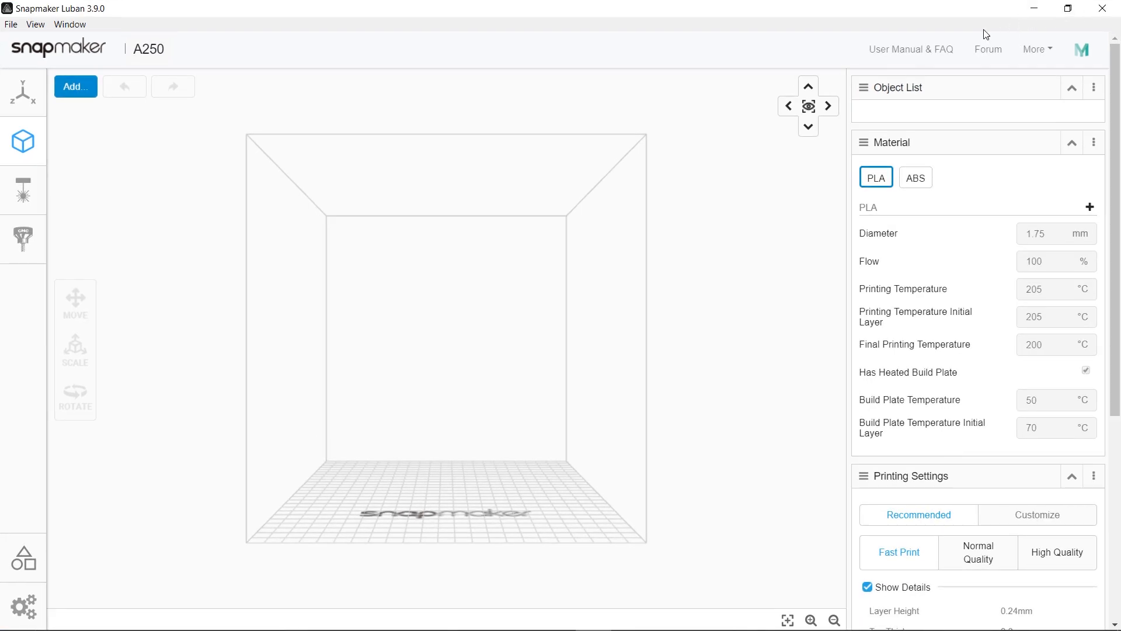
{"action": "left_click", "coordinate": [75, 86]}
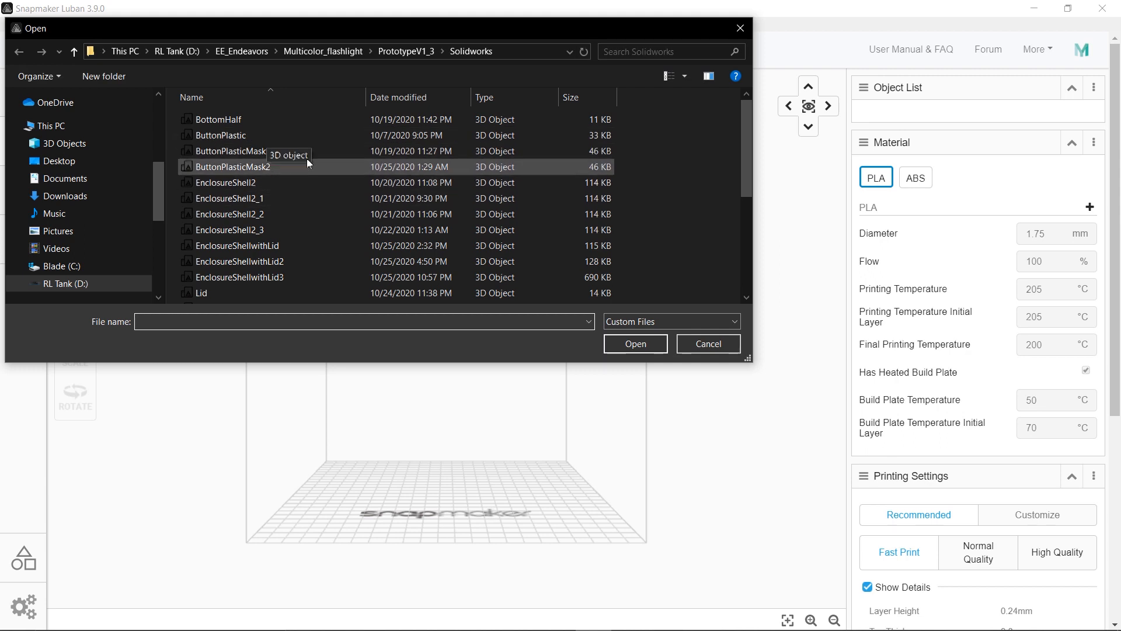
{"action": "left_click", "coordinate": [405, 50]}
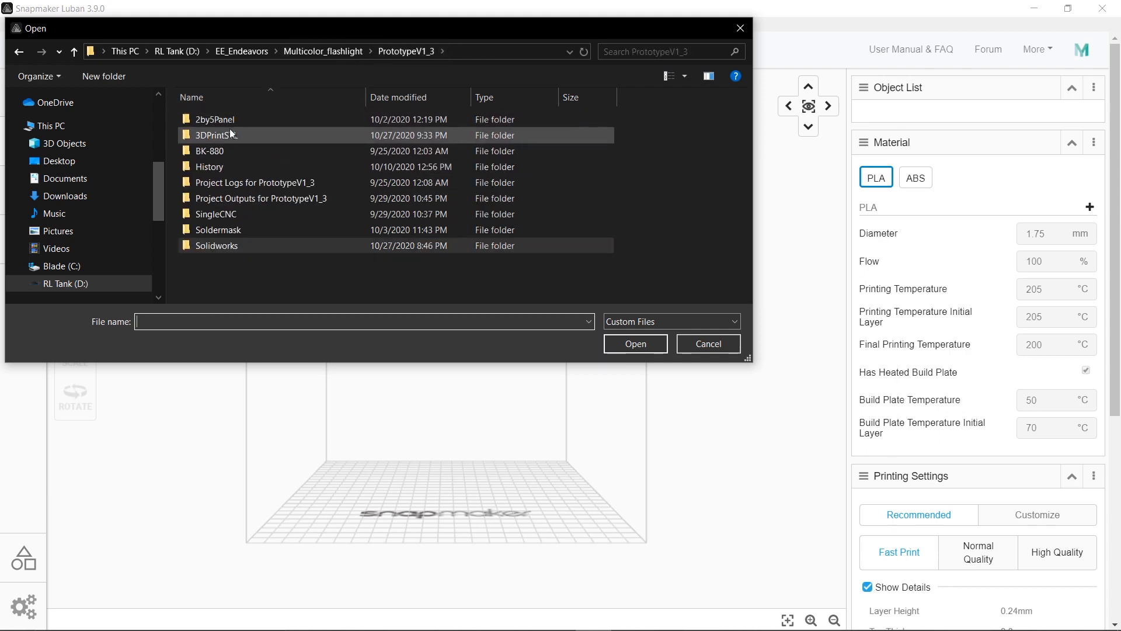
{"action": "double_click", "coordinate": [215, 135]}
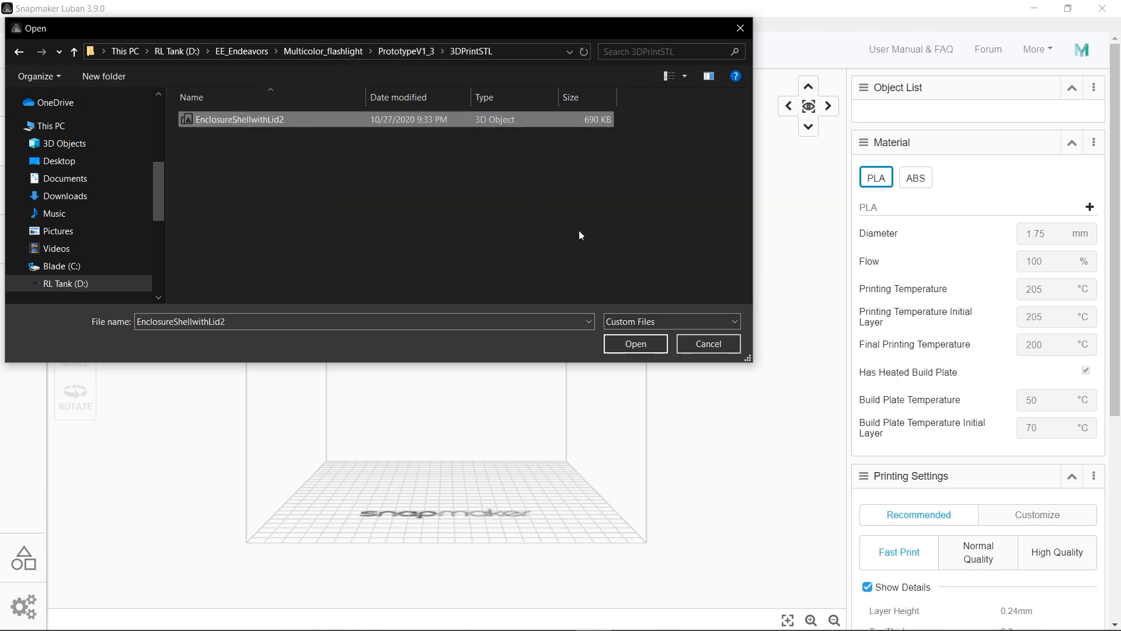
{"action": "left_click", "coordinate": [633, 343]}
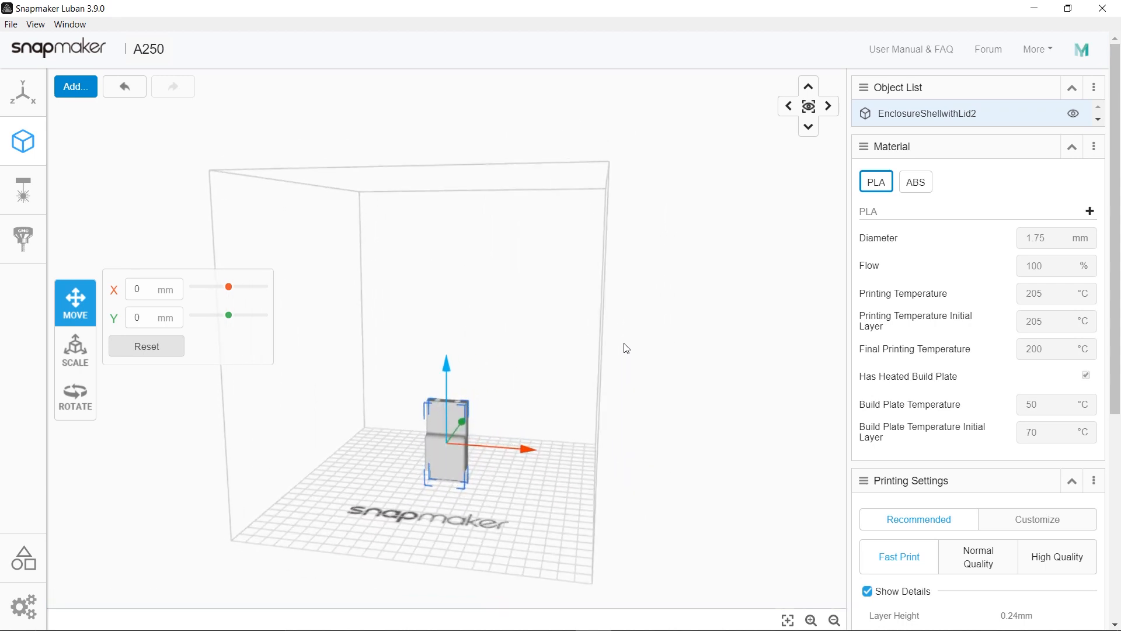
- Rotate the enclosure -90° about X to lie flat and choose Normal Quality
{"action": "left_click", "coordinate": [75, 397]}
{"action": "type", "text": "-90"}
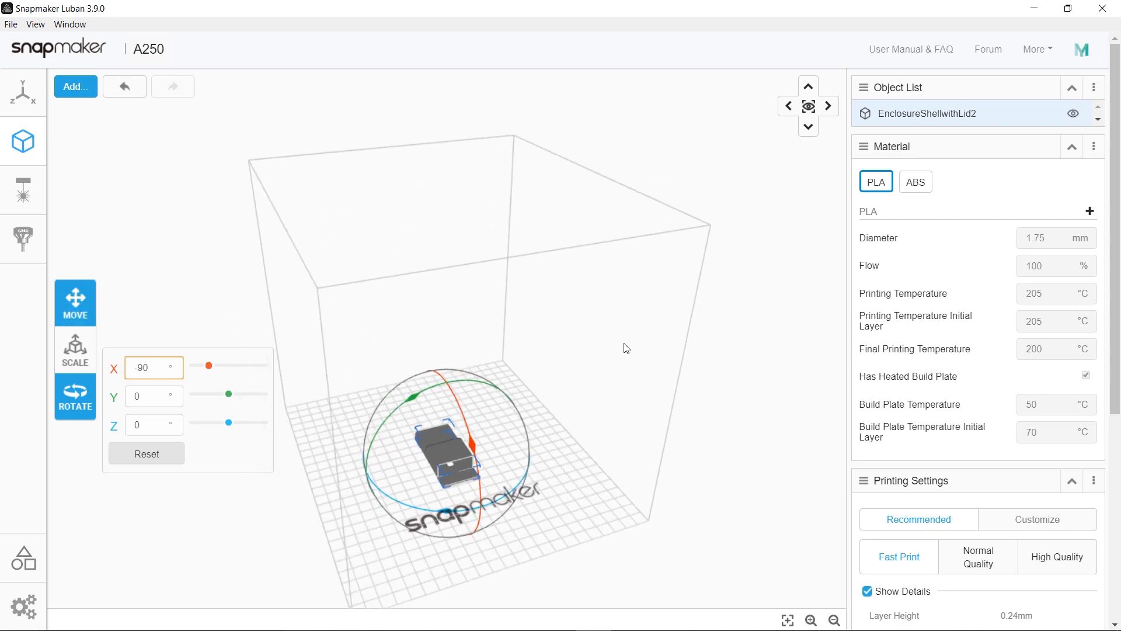
{"action": "left_click", "coordinate": [75, 302]}
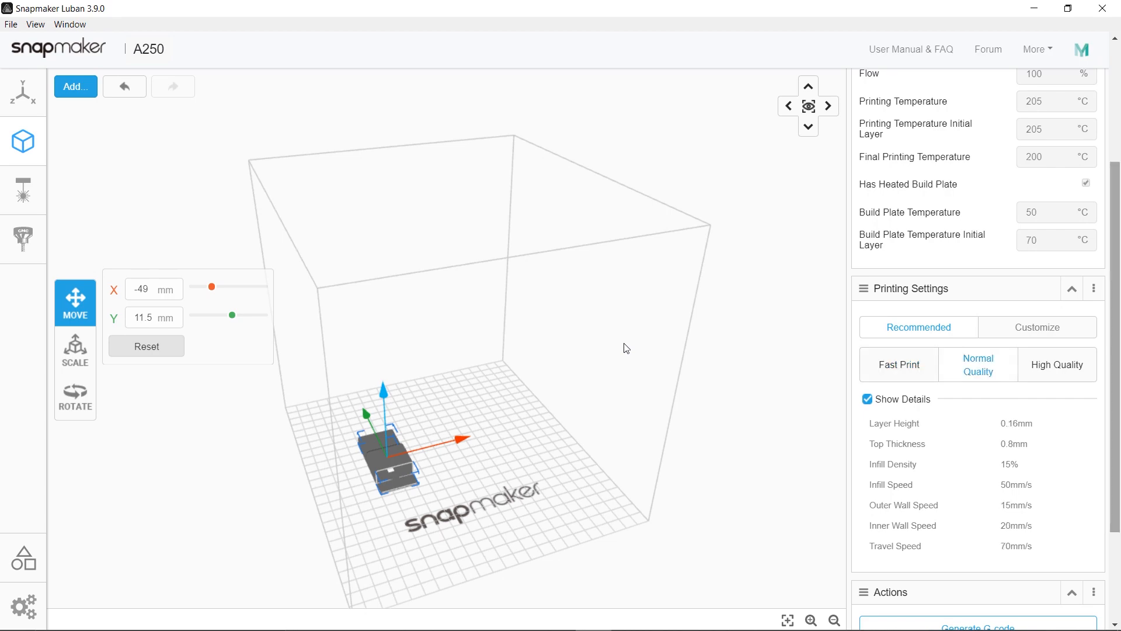
- Generate the enclosure G-code and load it into the machine workspace
{"action": "scroll", "scroll_direction": "down", "scroll_amount": 3}
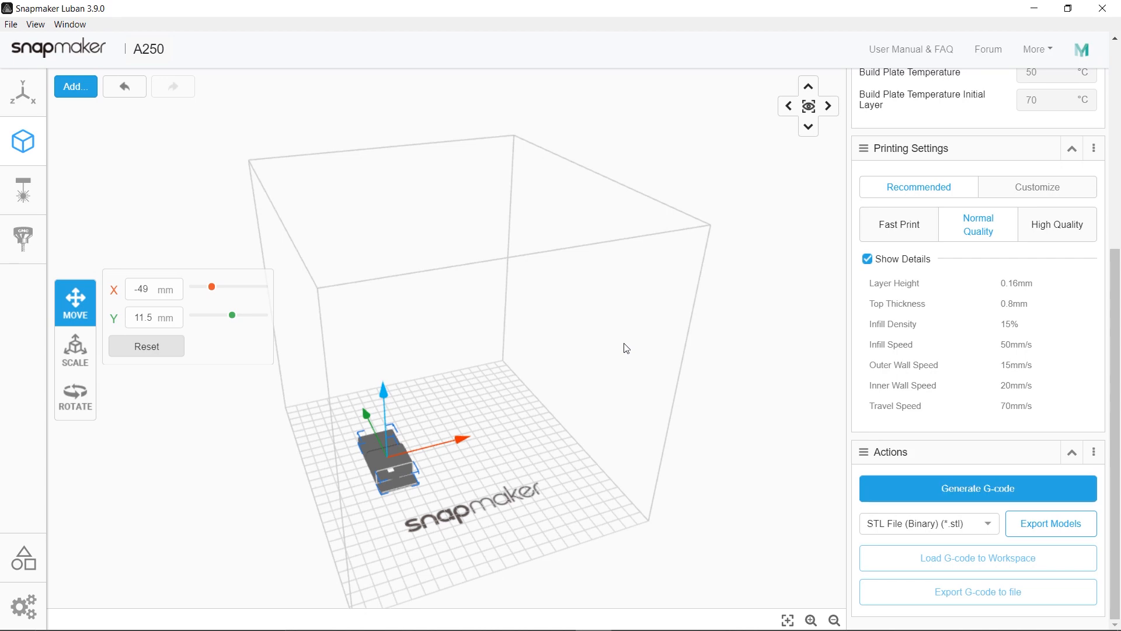
{"action": "left_click", "coordinate": [976, 488]}
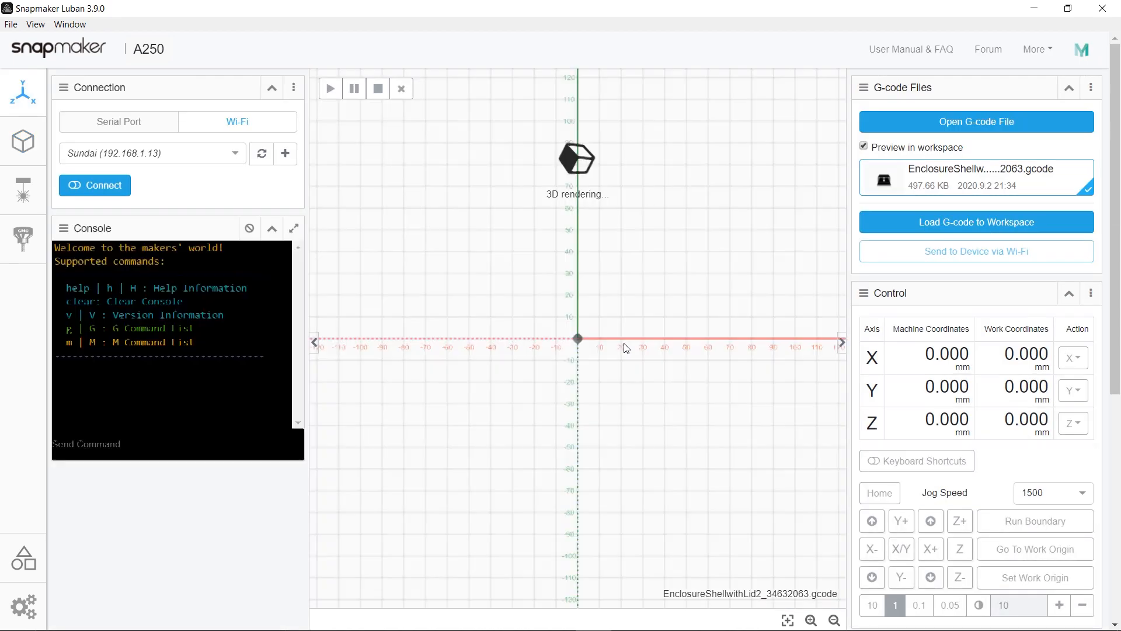
- Connect to the printer over Wi-Fi, leaving the Screen Authorization prompt awaiting confirmation
{"action": "left_click", "coordinate": [975, 222]}
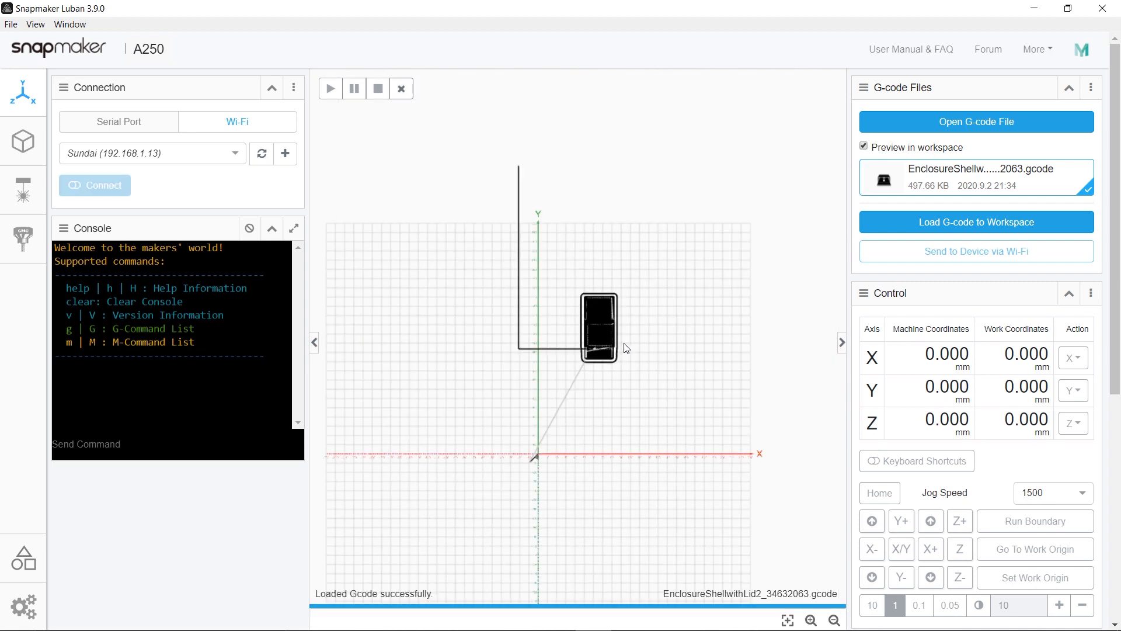
{"action": "left_click", "coordinate": [95, 186]}
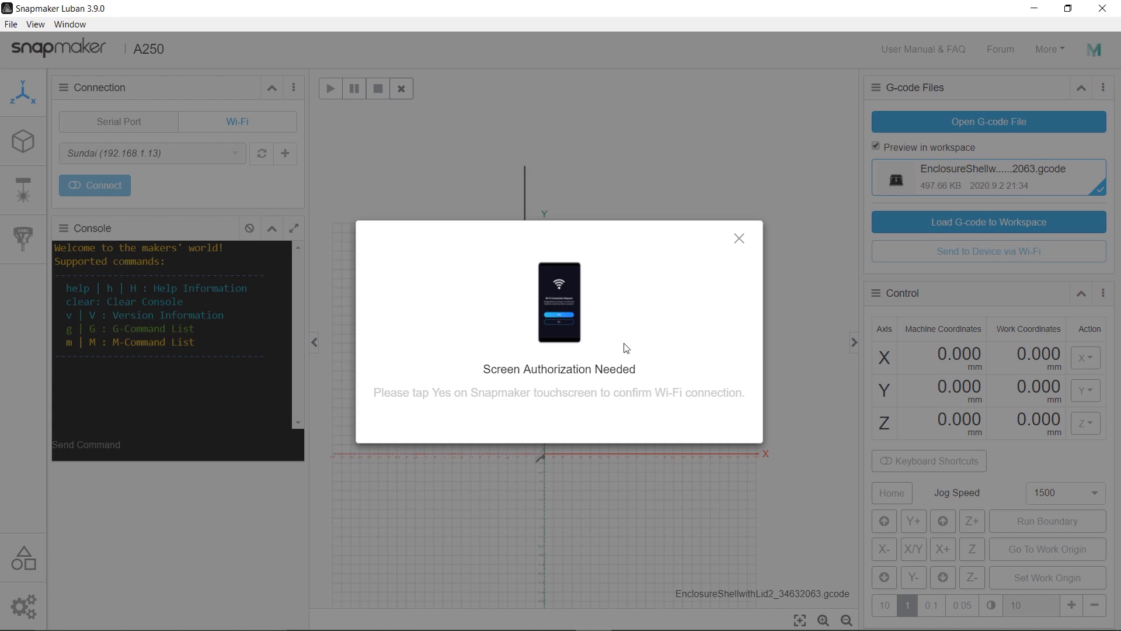